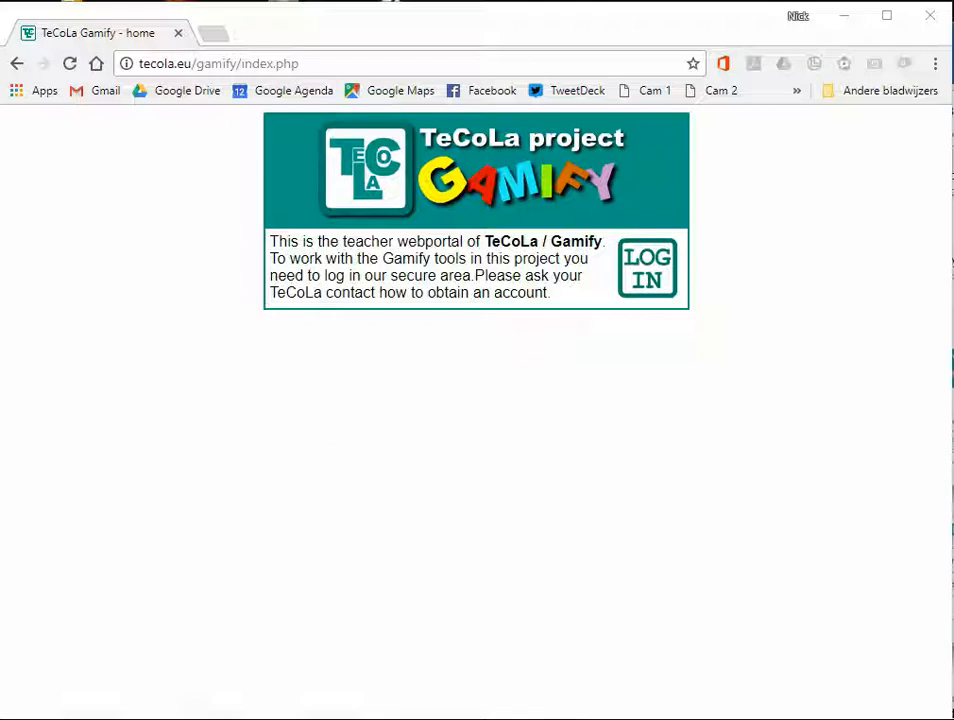
pyautogui.moveTo(528, 488)
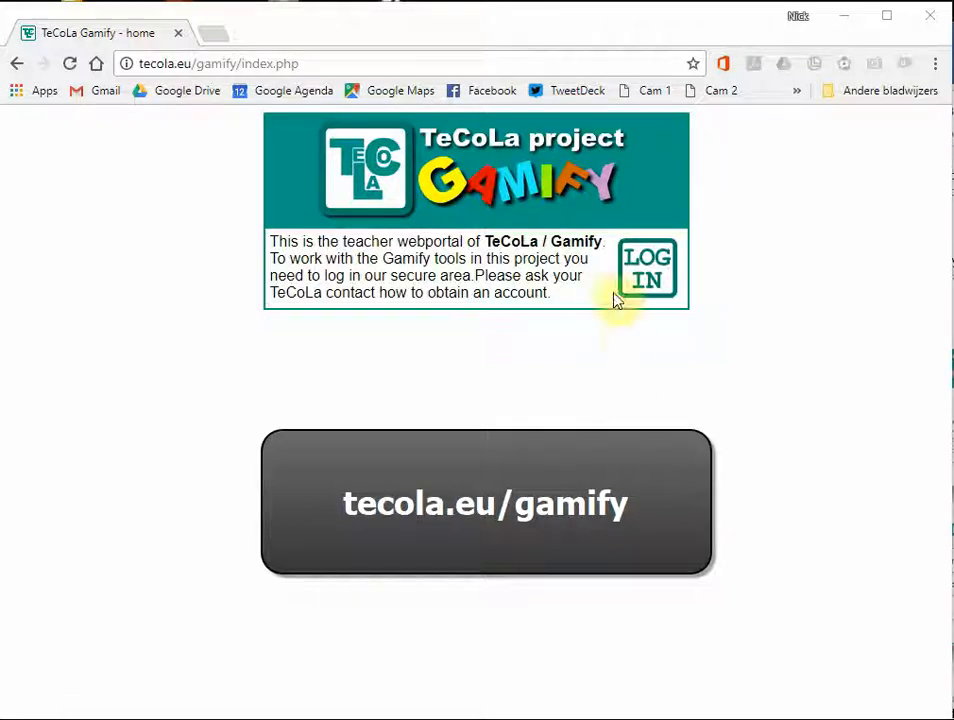
# Step: Open the TeCoLa Gamify login page to sign in
pyautogui.click(647, 268)
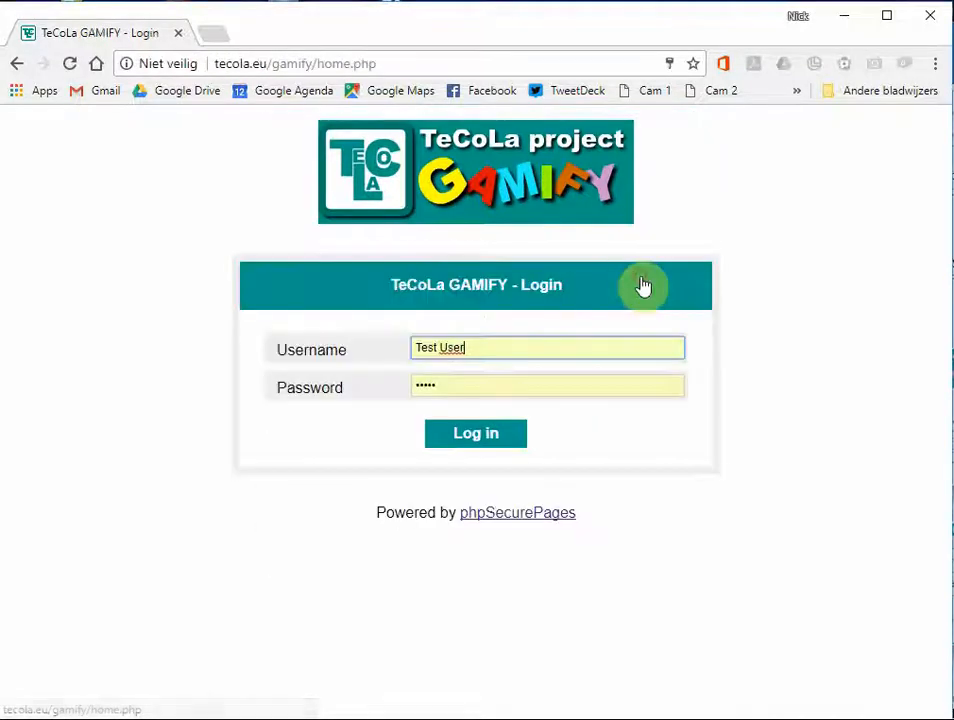
pyautogui.moveTo(476, 440)
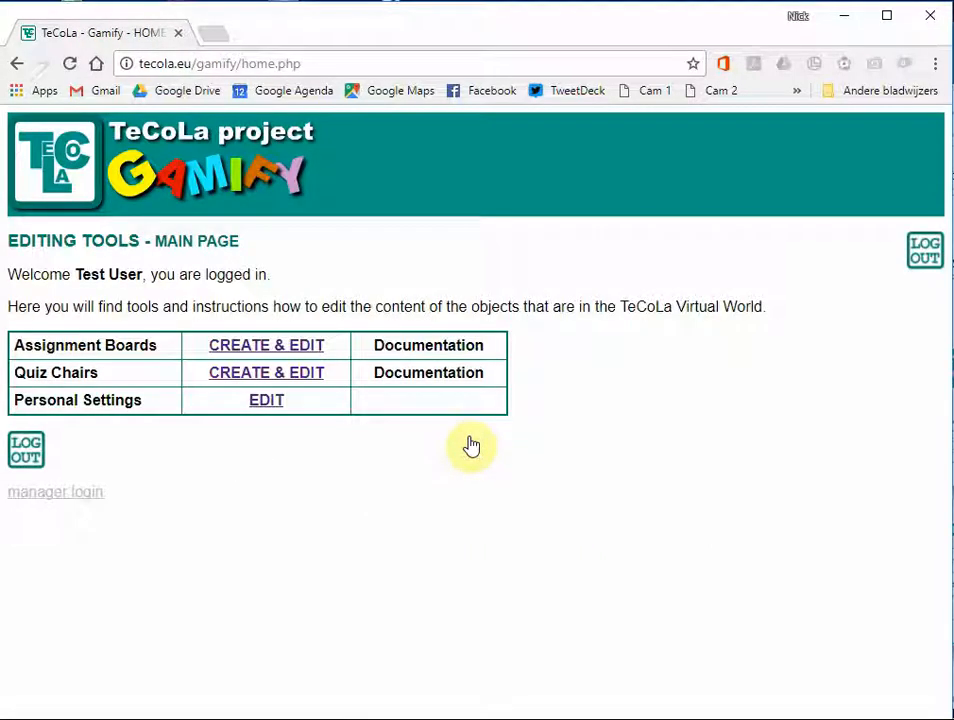
pyautogui.moveTo(435, 484)
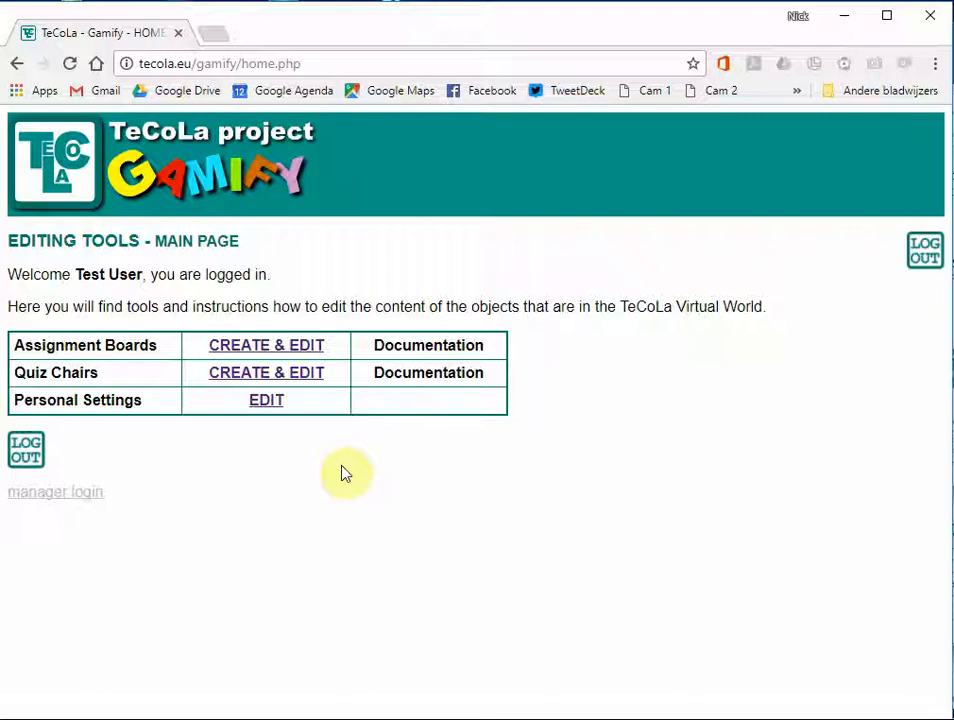
# Step: Open the Quiz Chairs editing tool and scroll down to other teachers' sets
pyautogui.click(266, 372)
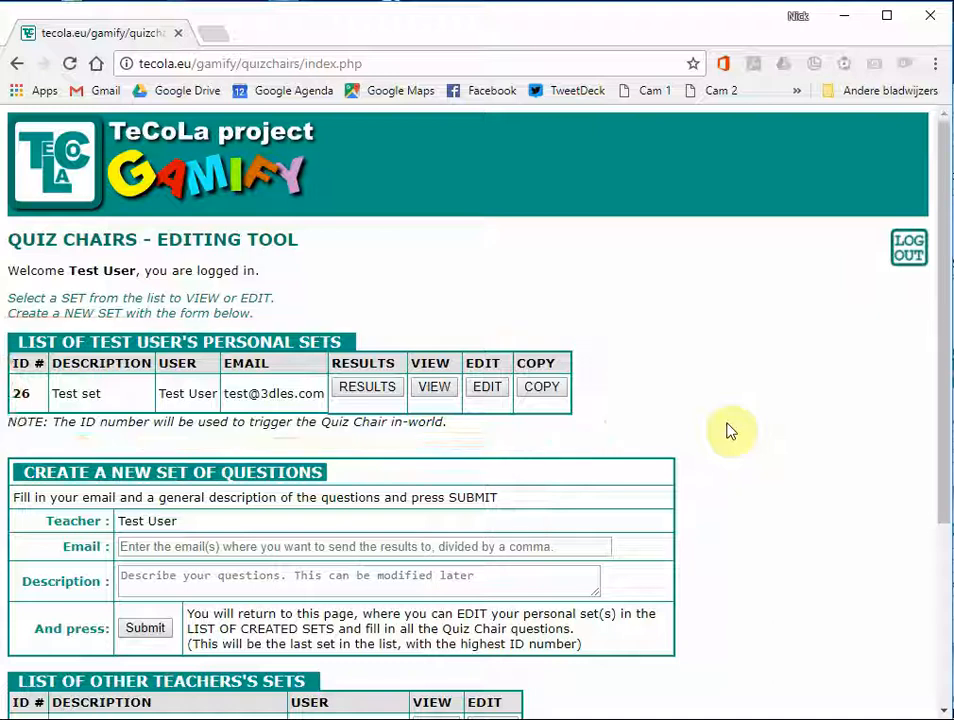
pyautogui.scroll(-3)
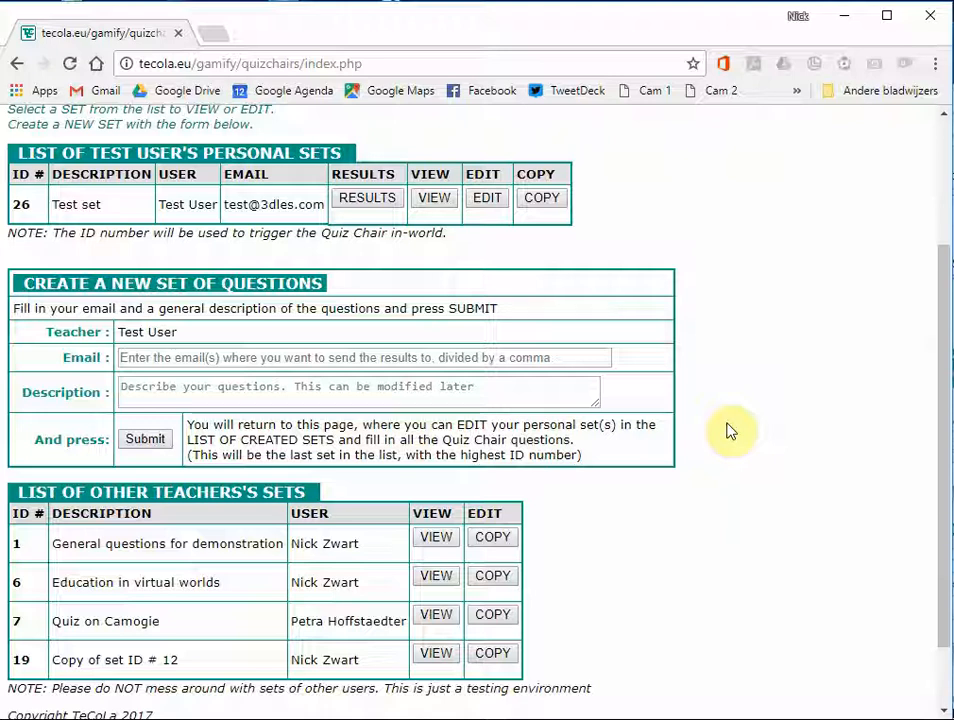
pyautogui.moveTo(436, 538)
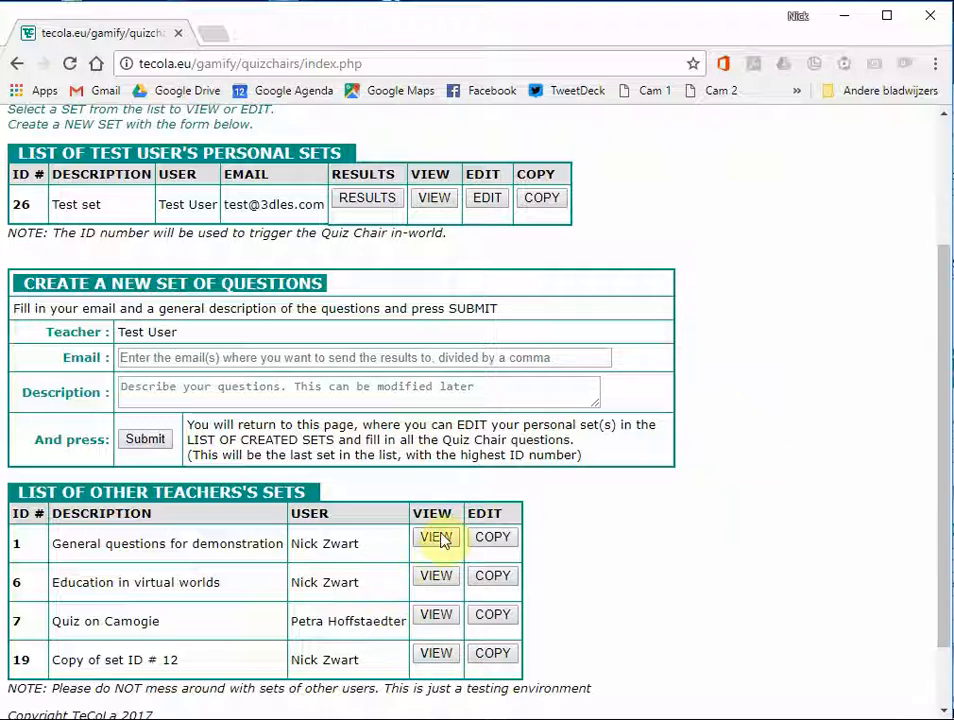
# Step: View set 1, General questions for demonstration, and copy it to personal sets
pyautogui.click(435, 537)
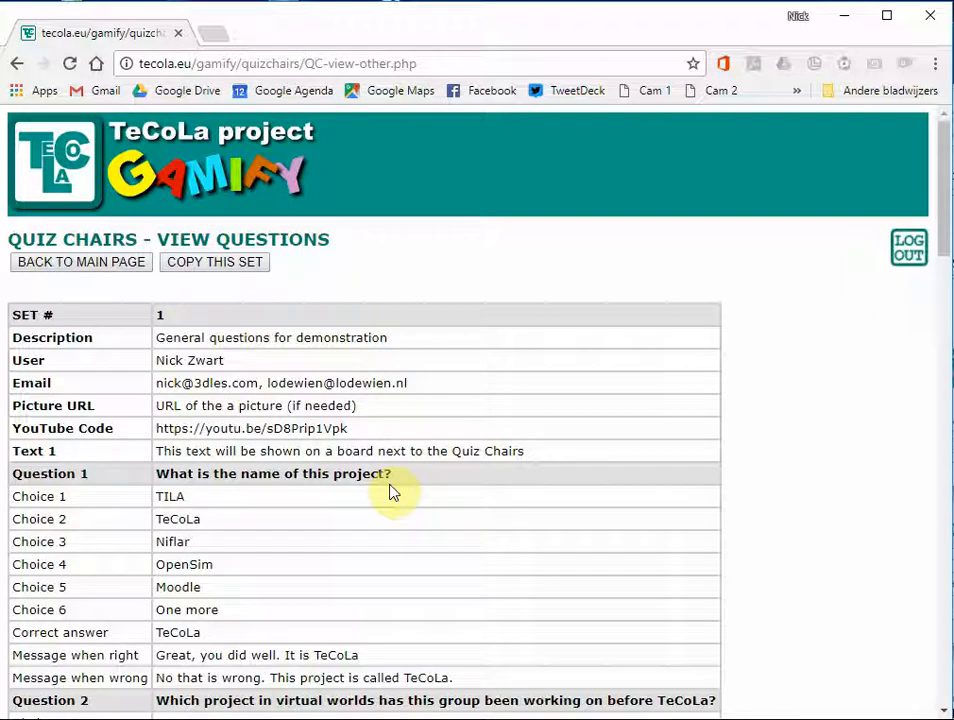
pyautogui.moveTo(214, 262)
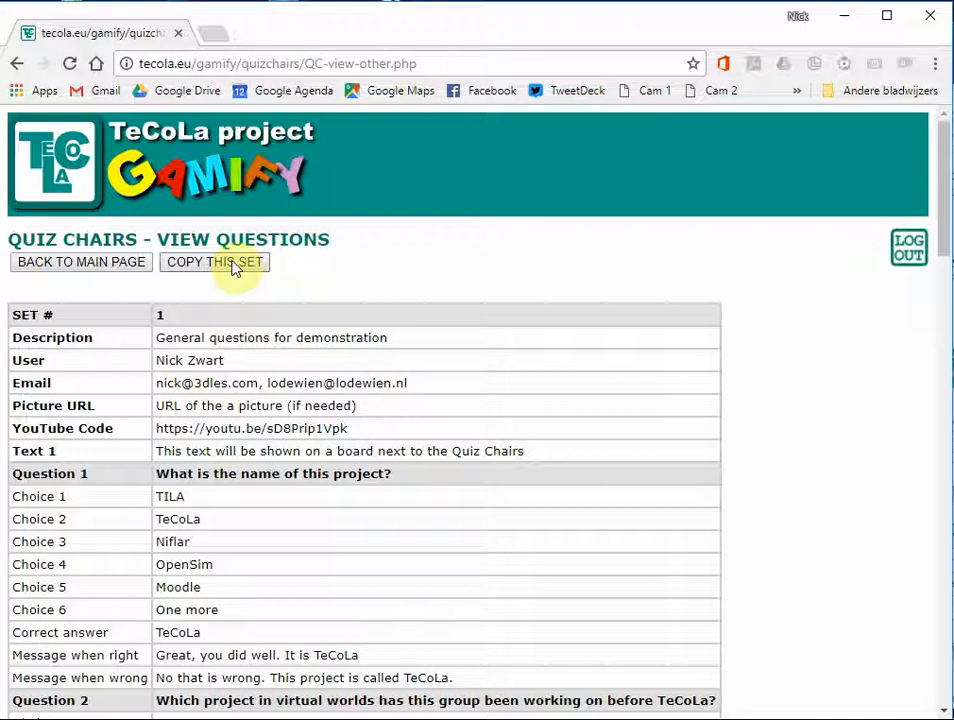
pyautogui.click(80, 261)
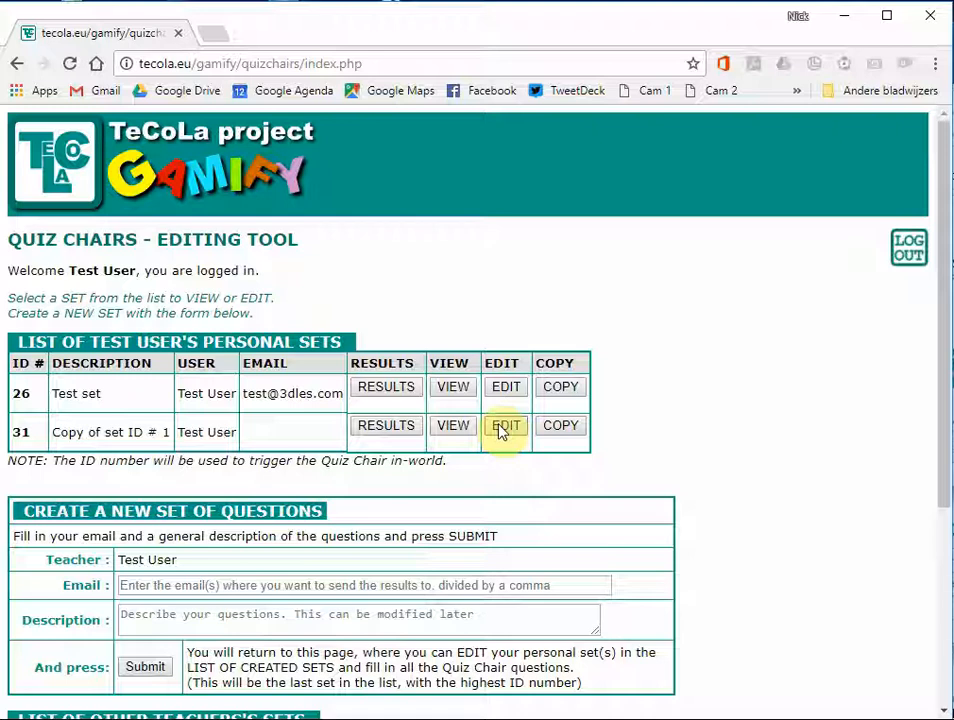
# Step: Edit set 31, changing its description to 'My copied set' and adding two result e-mails
pyautogui.click(505, 425)
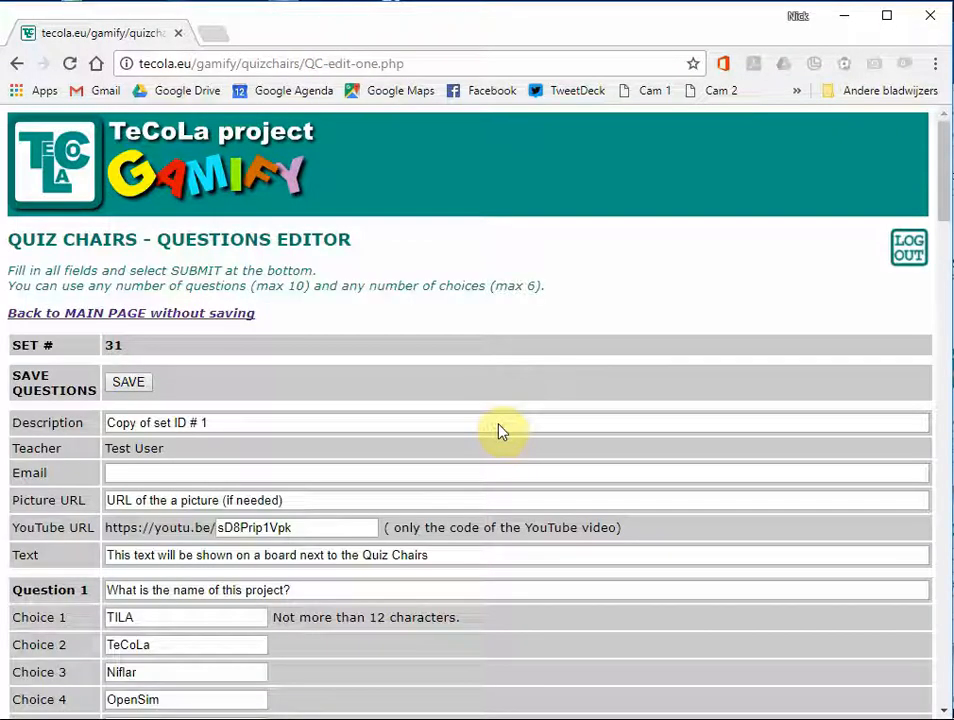
pyautogui.tripleClick(156, 422)
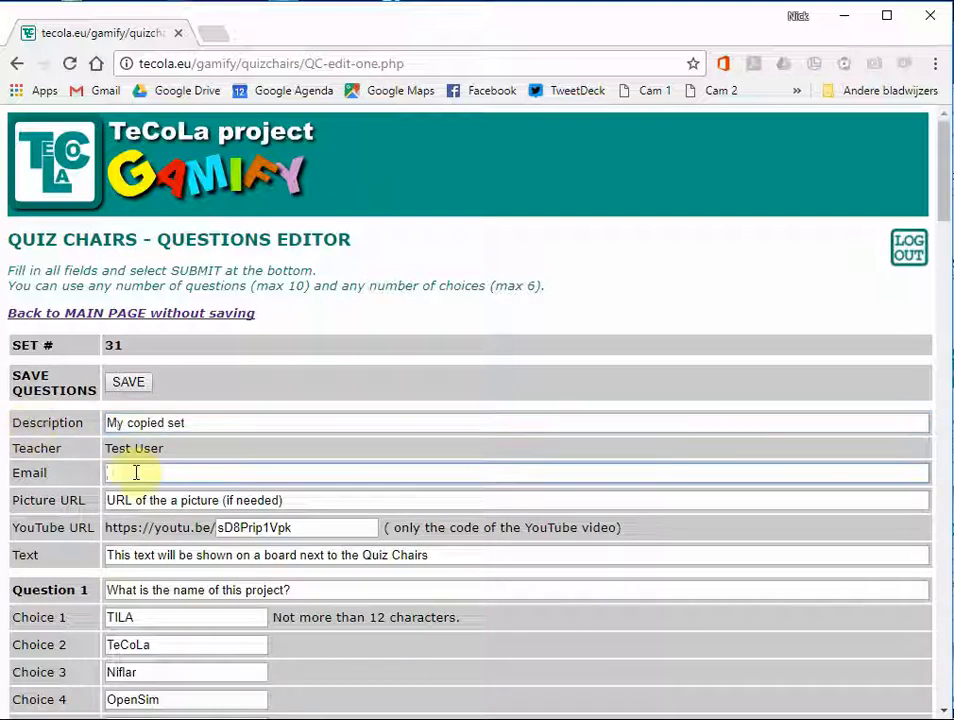
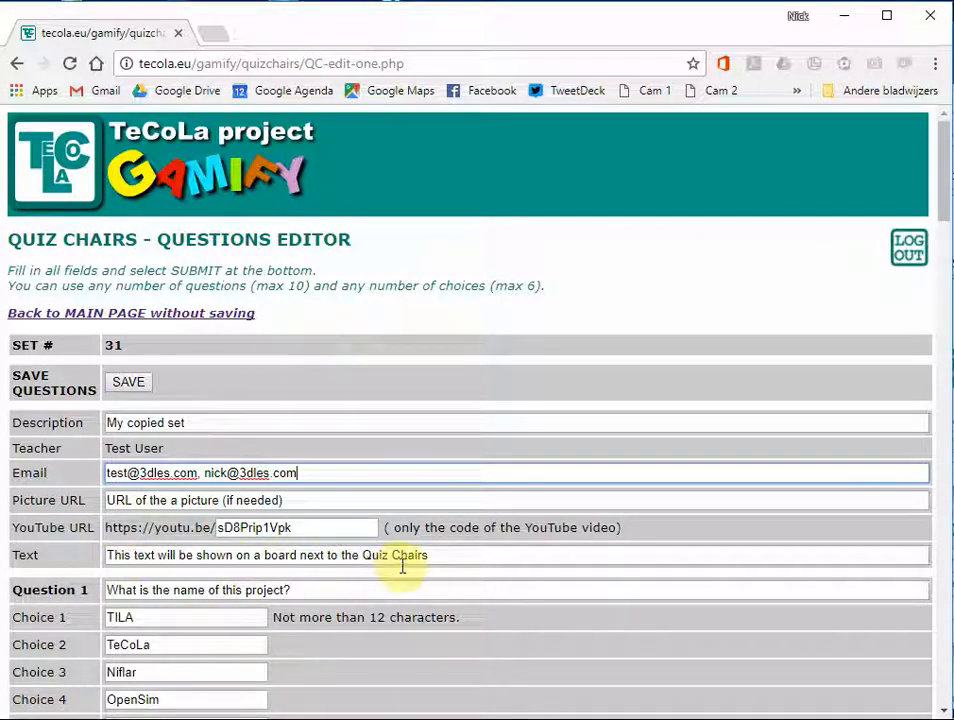
# Step: Clear Choice 4 of Question 1 and save the copied set
pyautogui.scroll(-3)
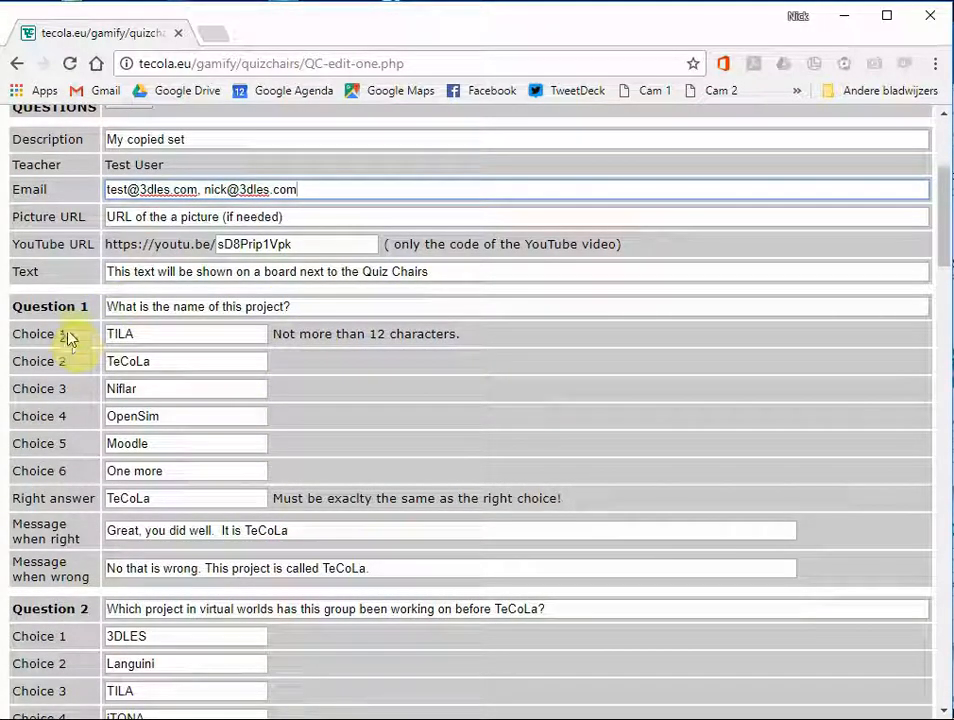
pyautogui.moveTo(65, 470)
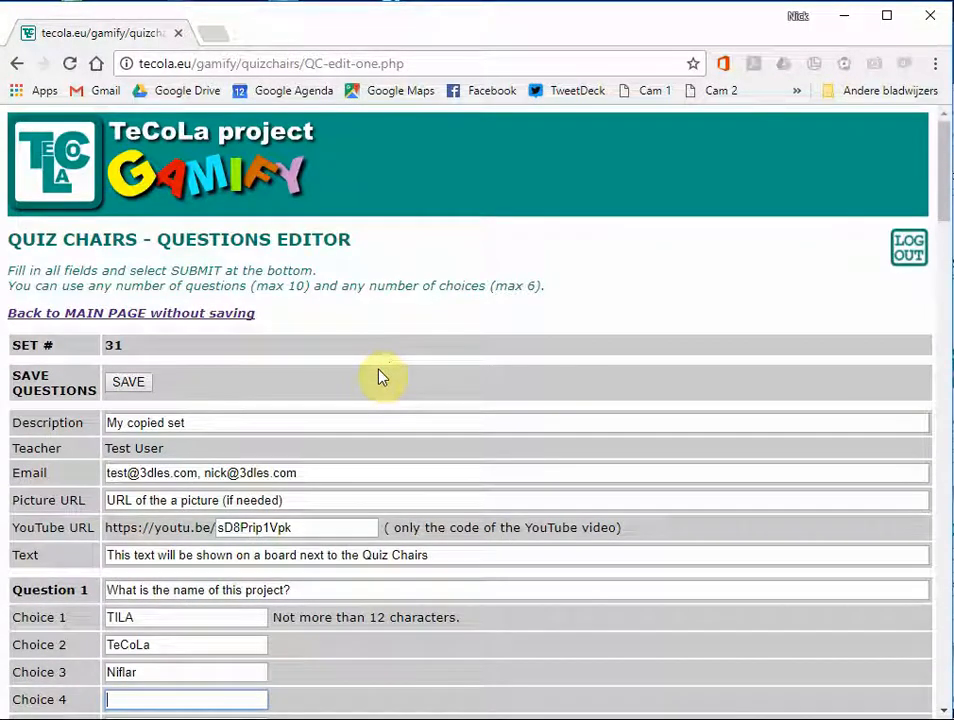
pyautogui.click(128, 382)
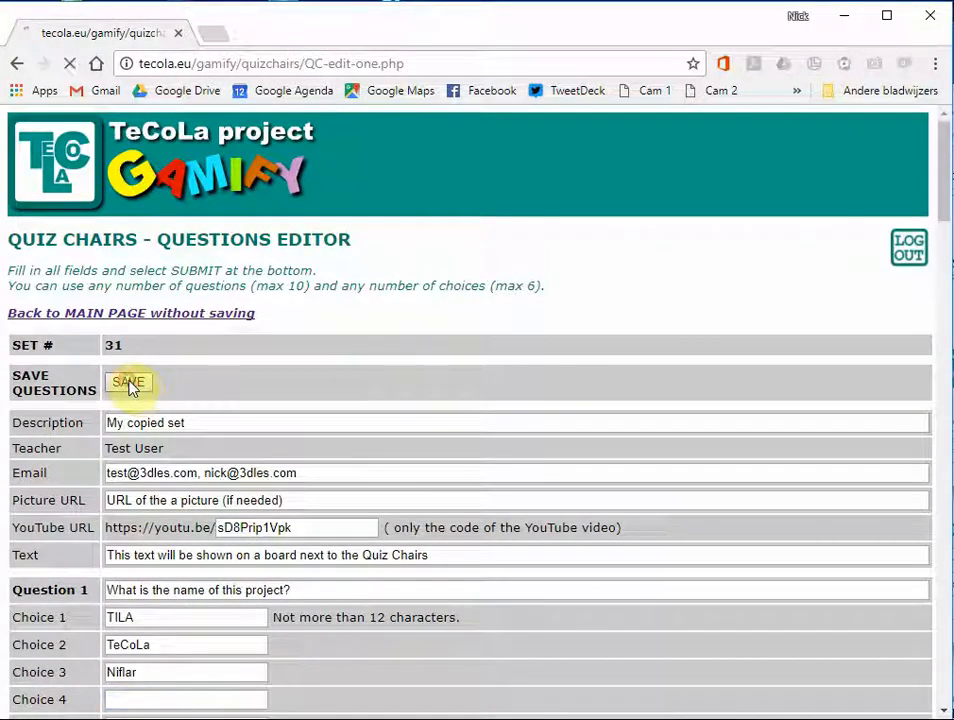
pyautogui.click(128, 382)
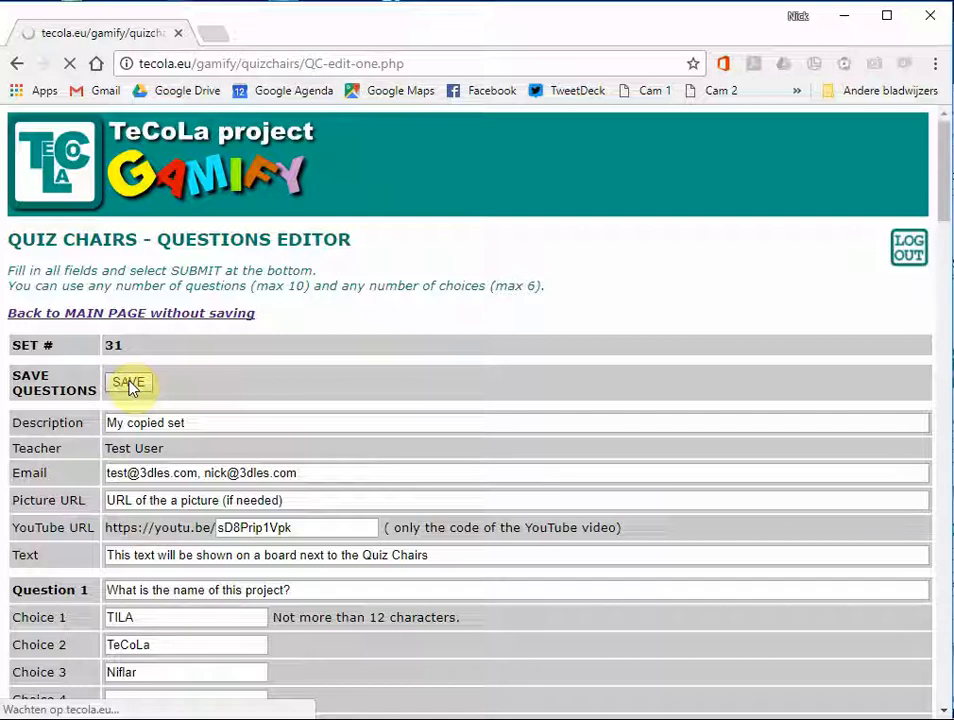
pyautogui.click(128, 383)
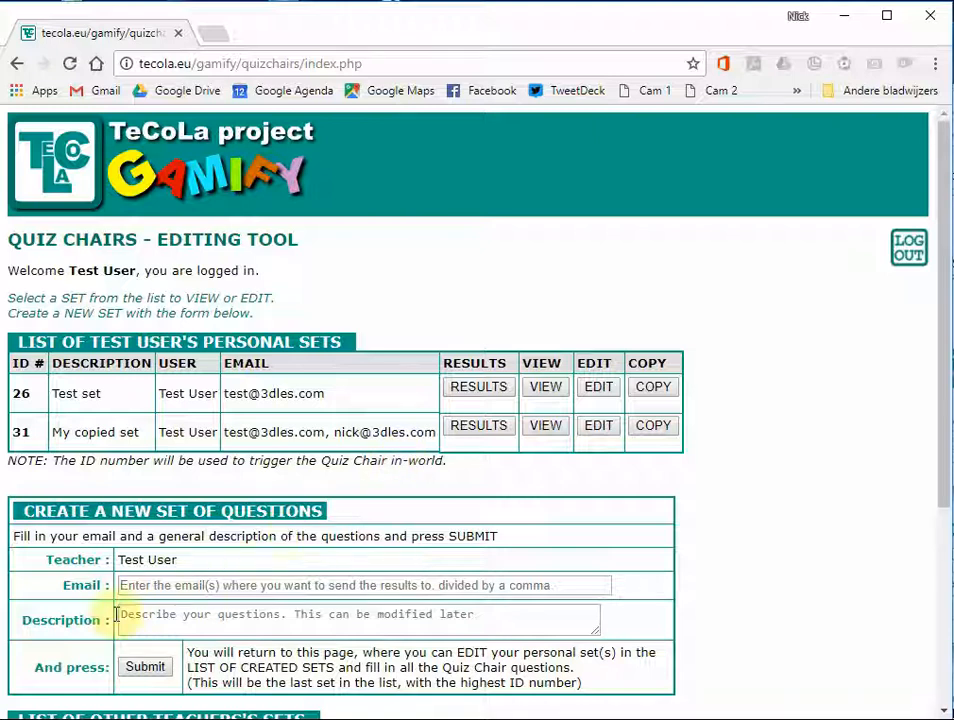
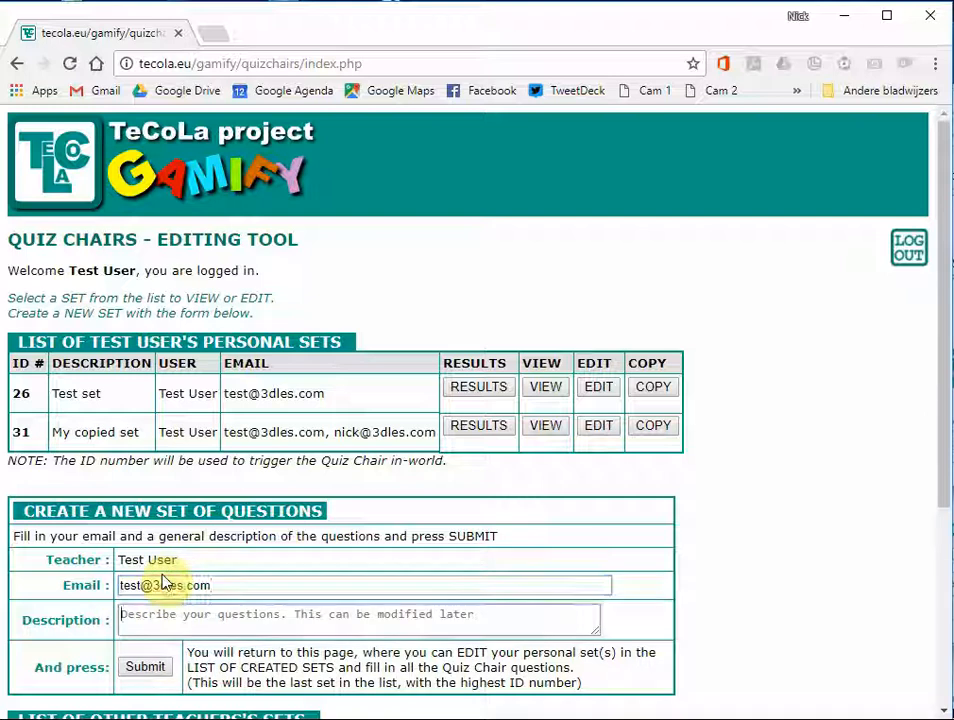
pyautogui.write('My new set')
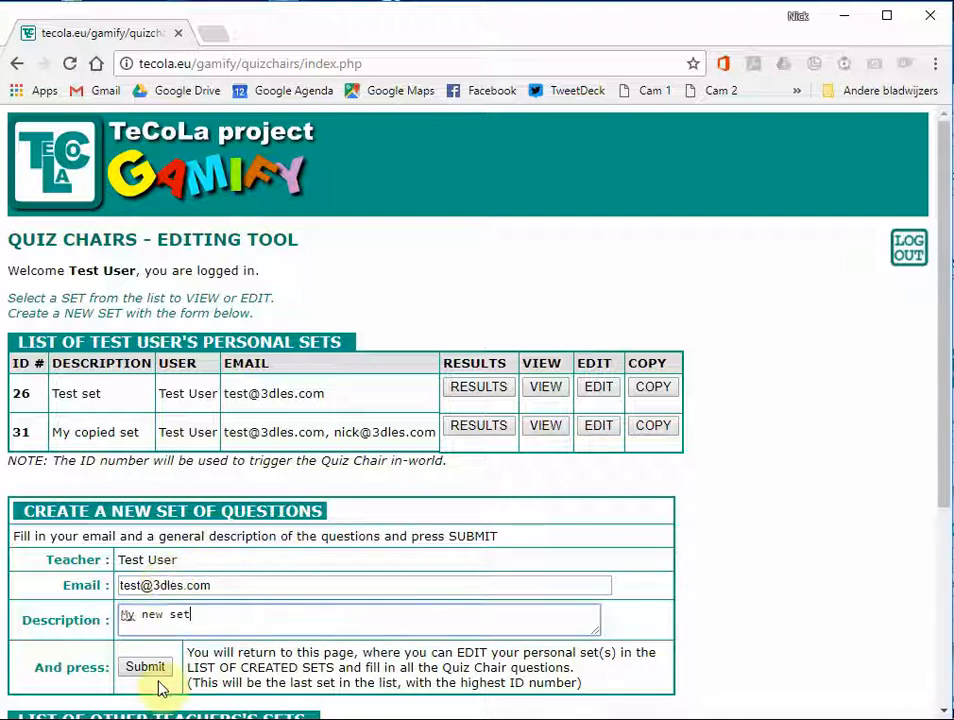
pyautogui.click(145, 666)
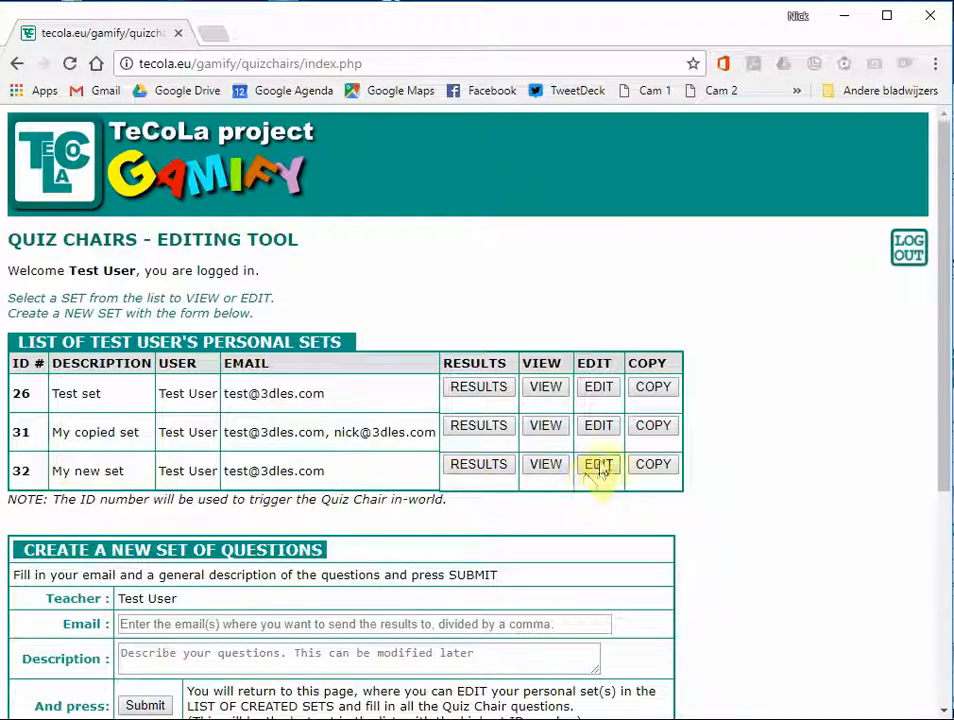
pyautogui.click(598, 463)
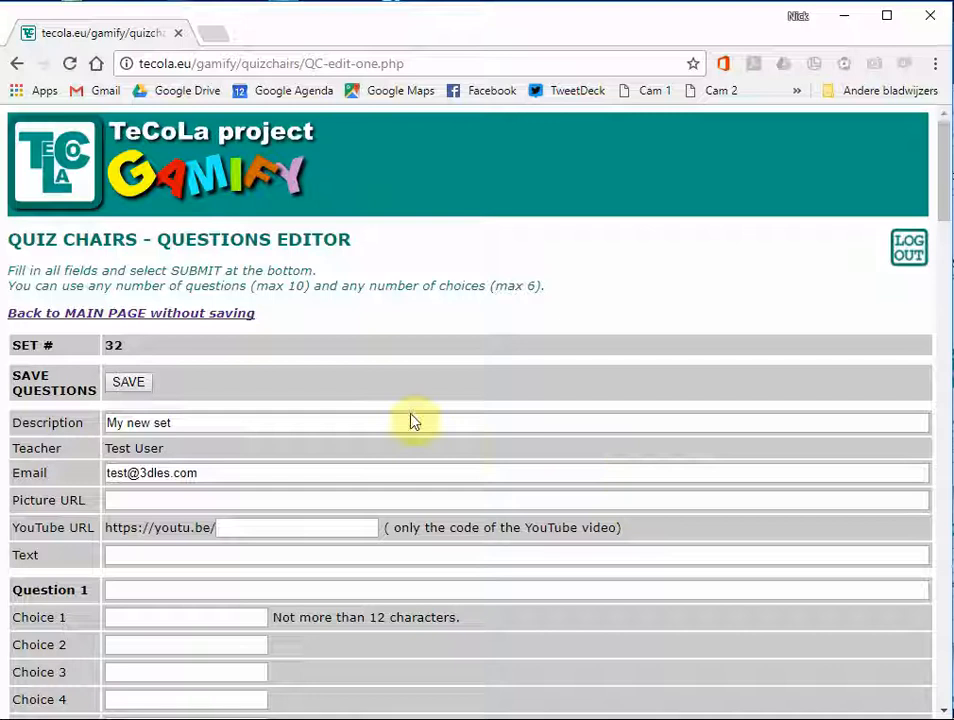
pyautogui.scroll(-3)
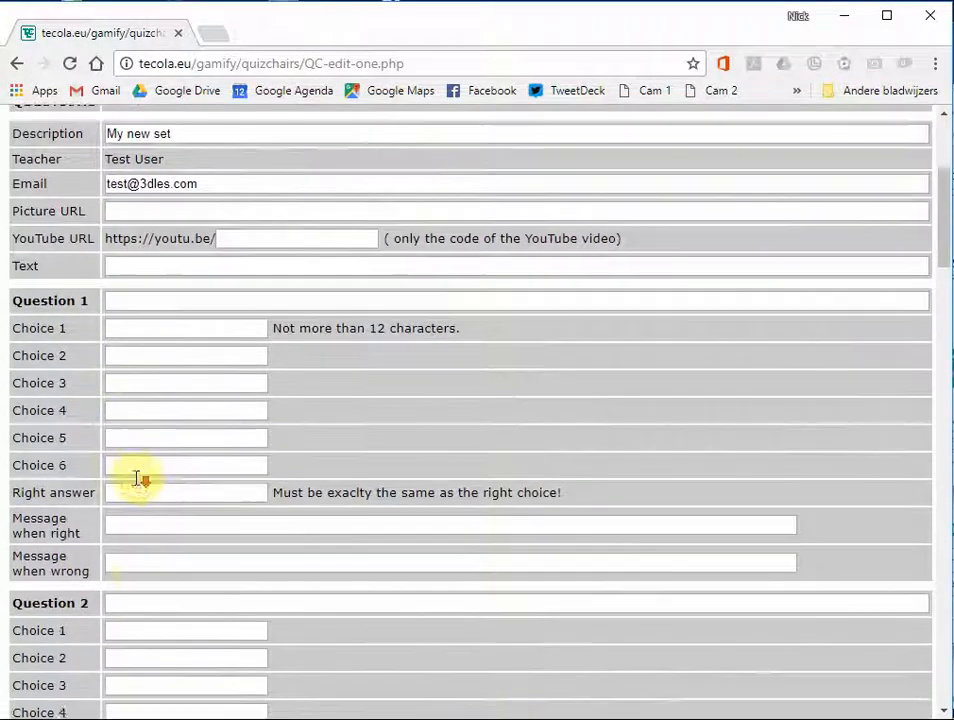
pyautogui.scroll(-3)
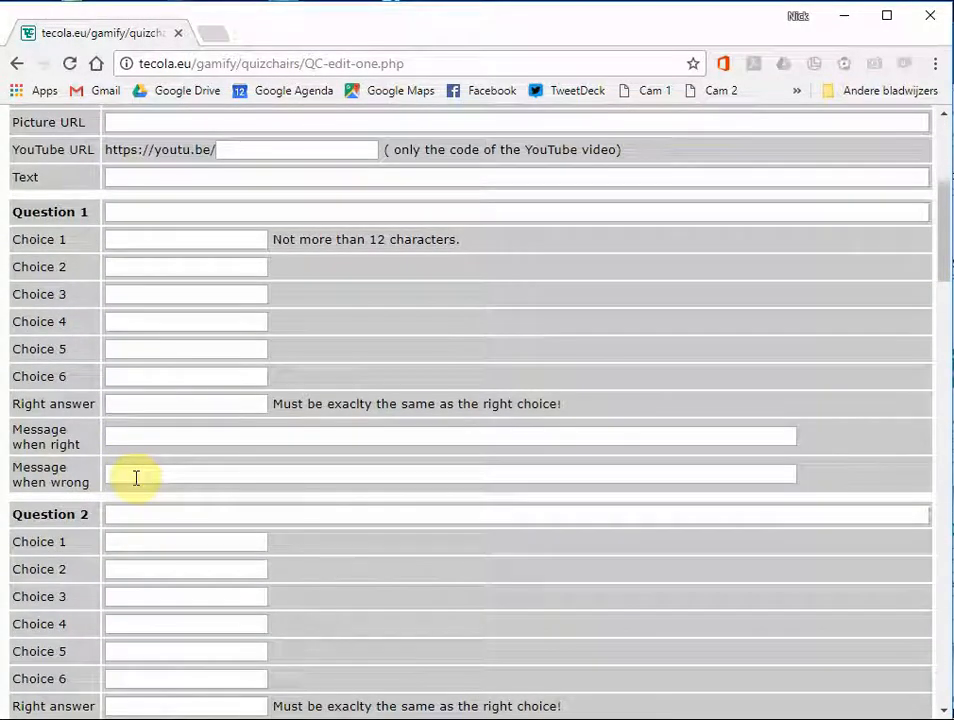
pyautogui.click(17, 63)
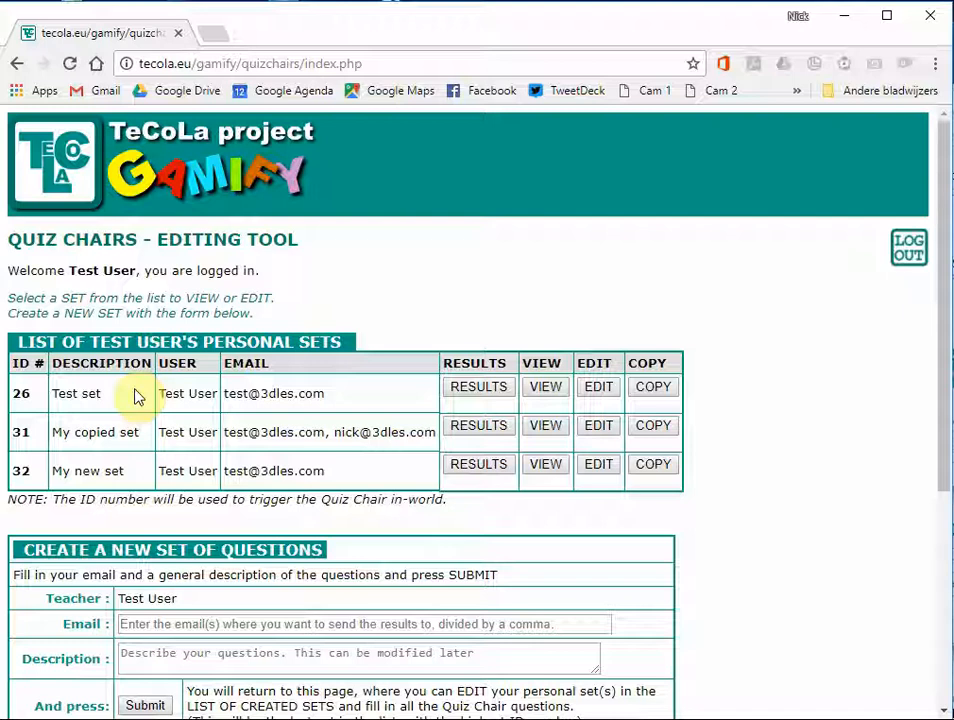
# Step: Delete set 32 with confirmation, then open the team scores for set 26
pyautogui.click(545, 463)
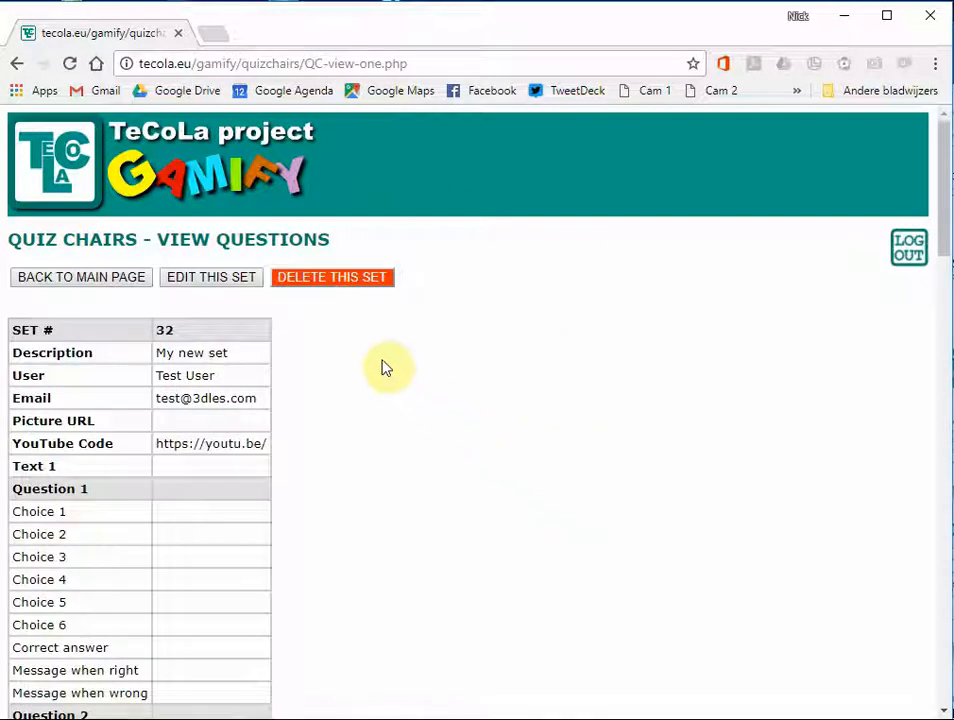
pyautogui.click(332, 277)
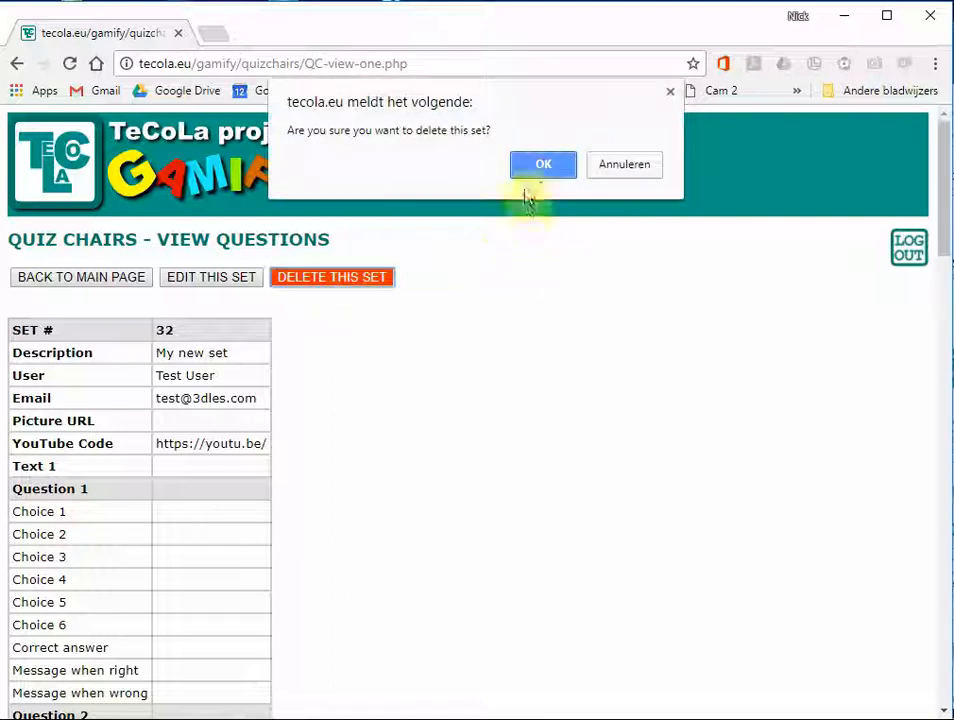
pyautogui.click(543, 164)
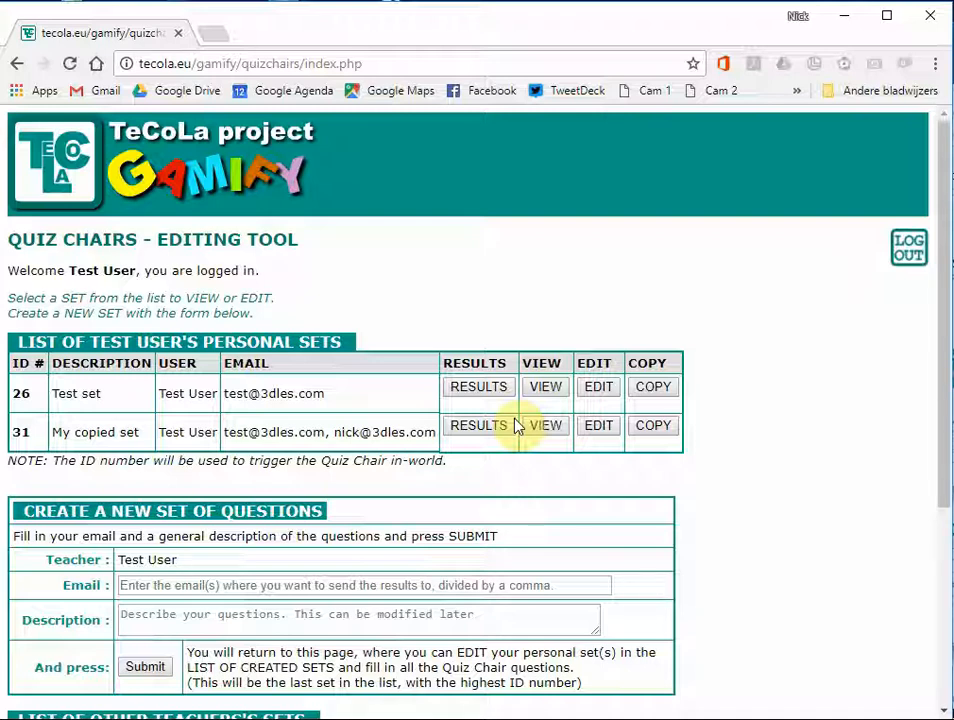
pyautogui.click(478, 387)
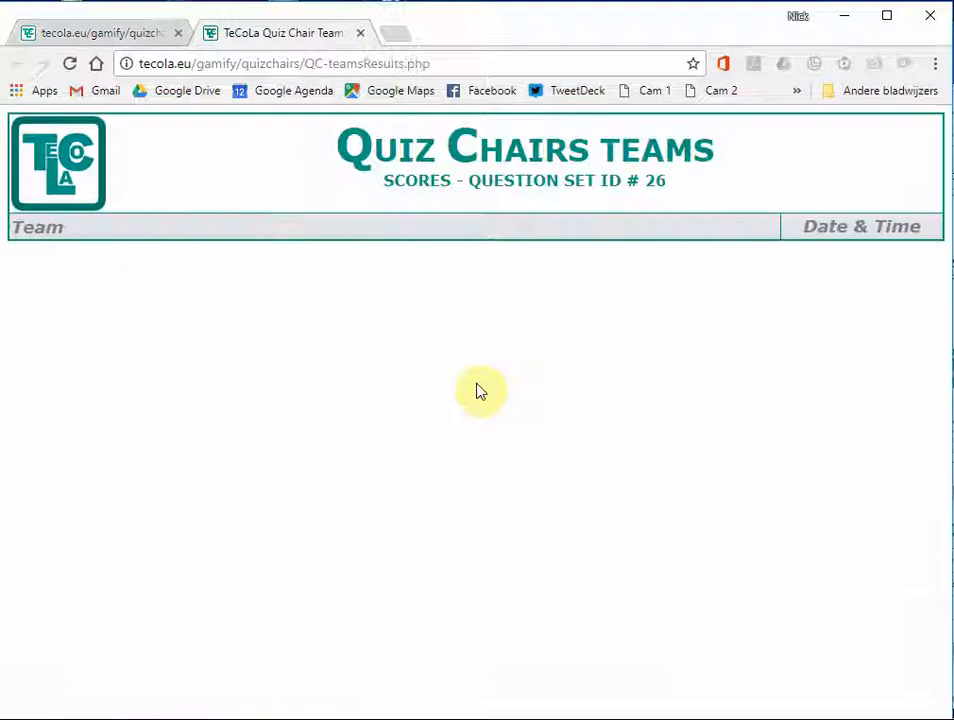